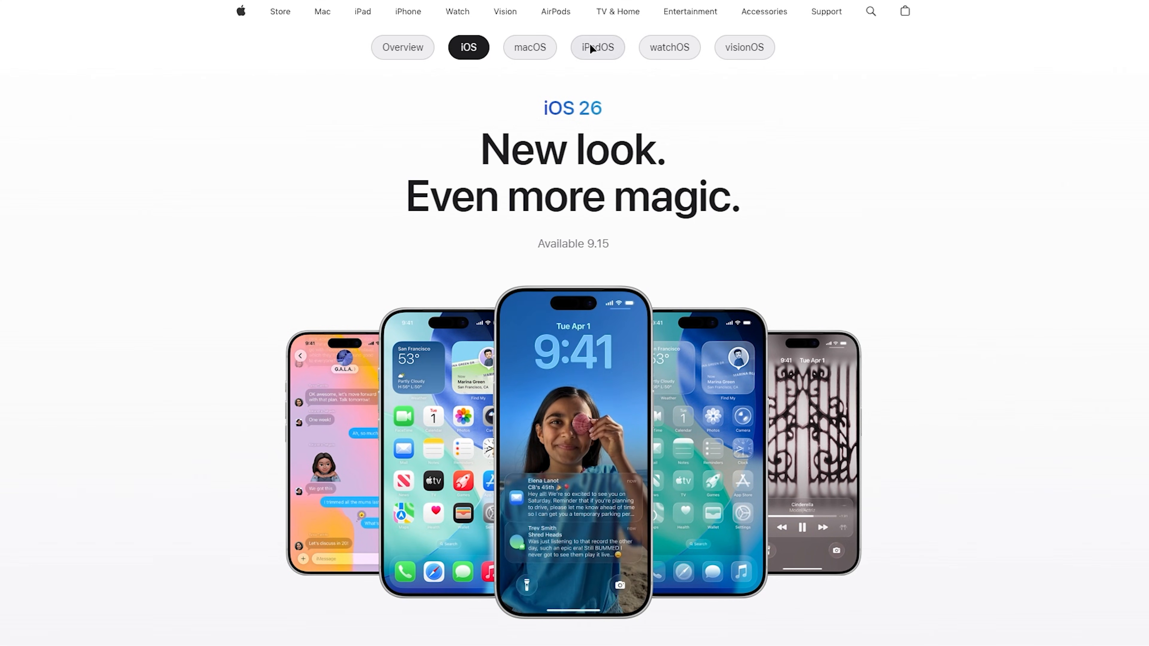
Switch the Apple OS page to the iPadOS overview.
click(596, 47)
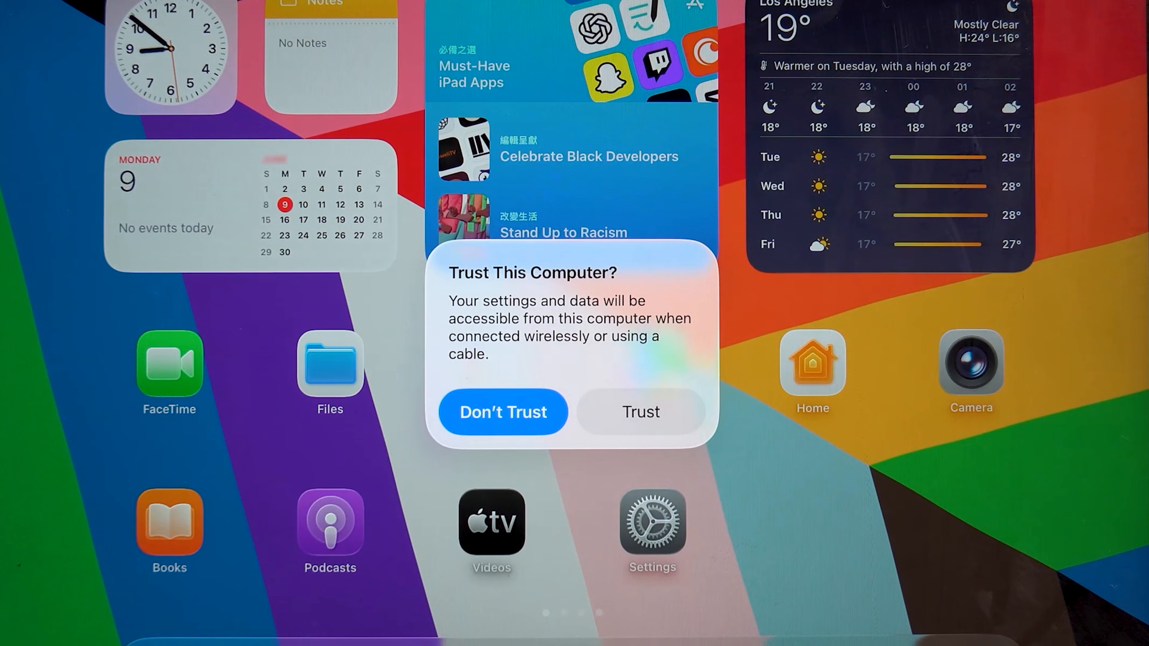
Trust the connected computer on the iPad's alert.
click(503, 411)
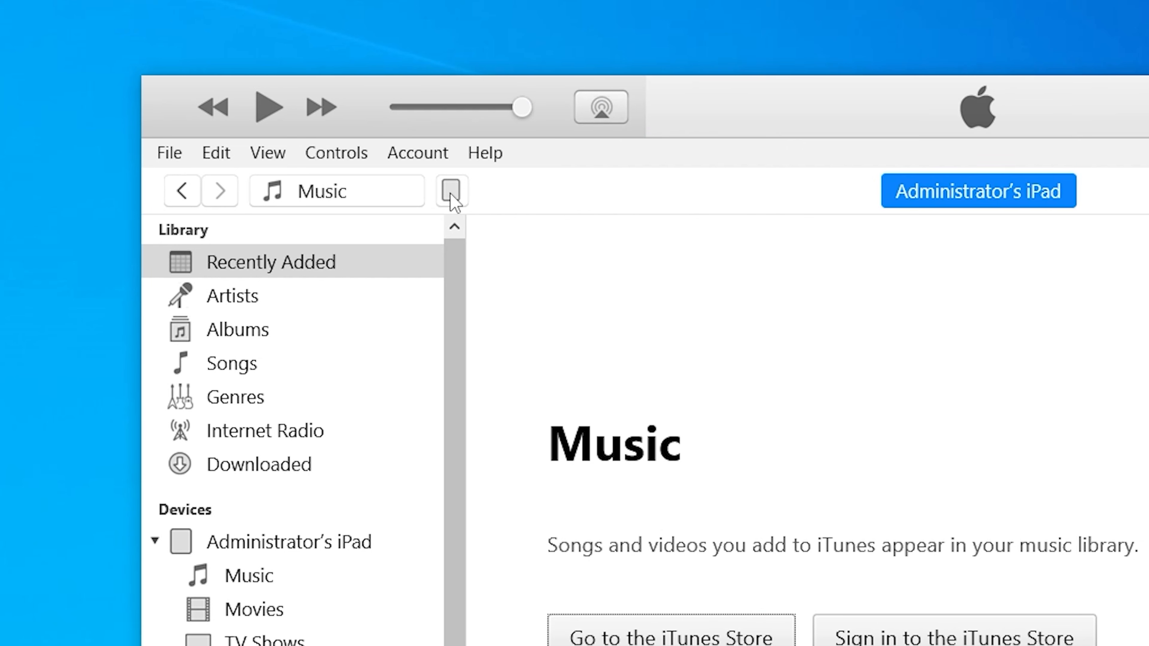
From the iPad's summary, back up the iPad to this computer now.
click(977, 192)
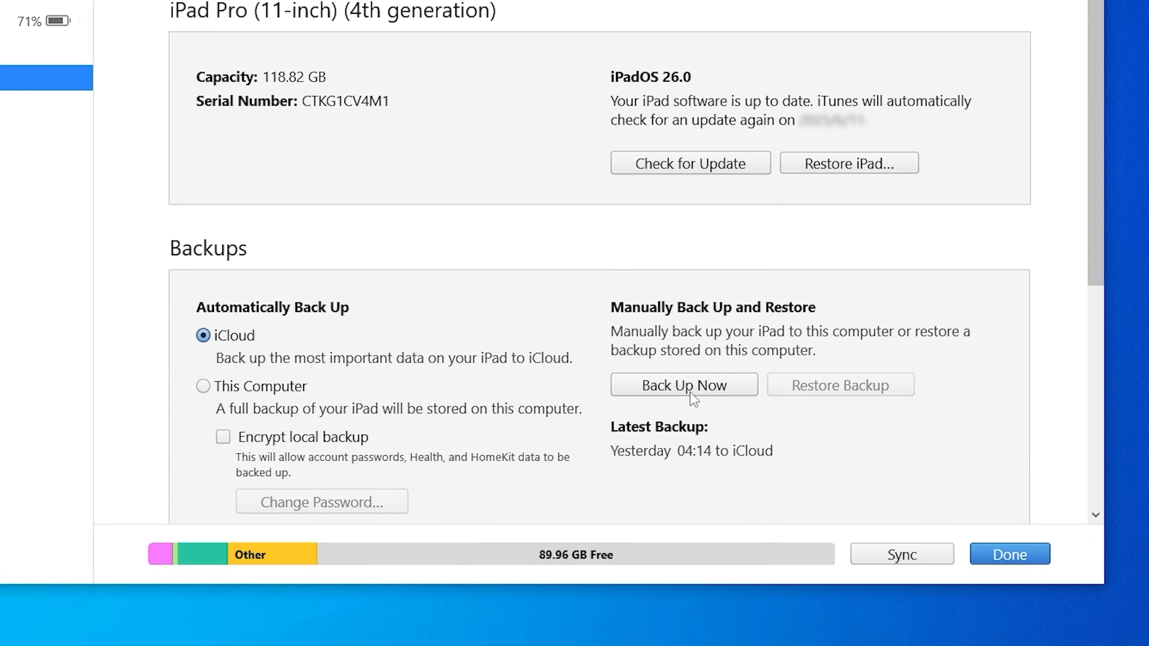
click(683, 385)
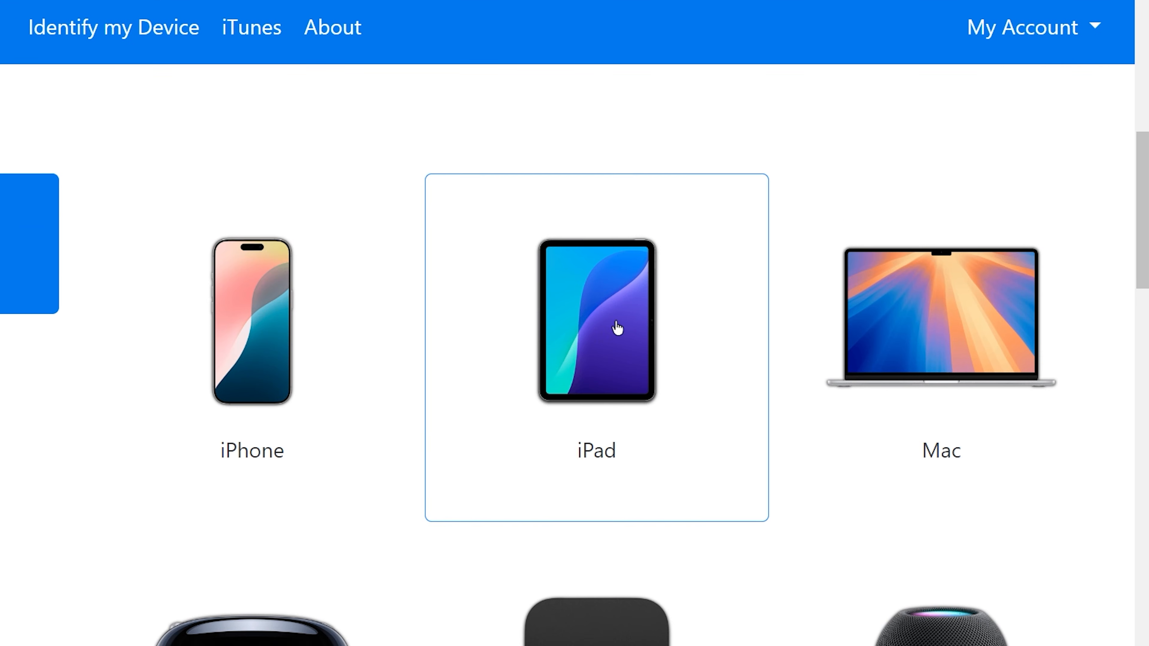
Download the signed iPadOS 18.6.2 IPSW for iPad Pro (11-inch, WiFi) (4th generation).
click(595, 324)
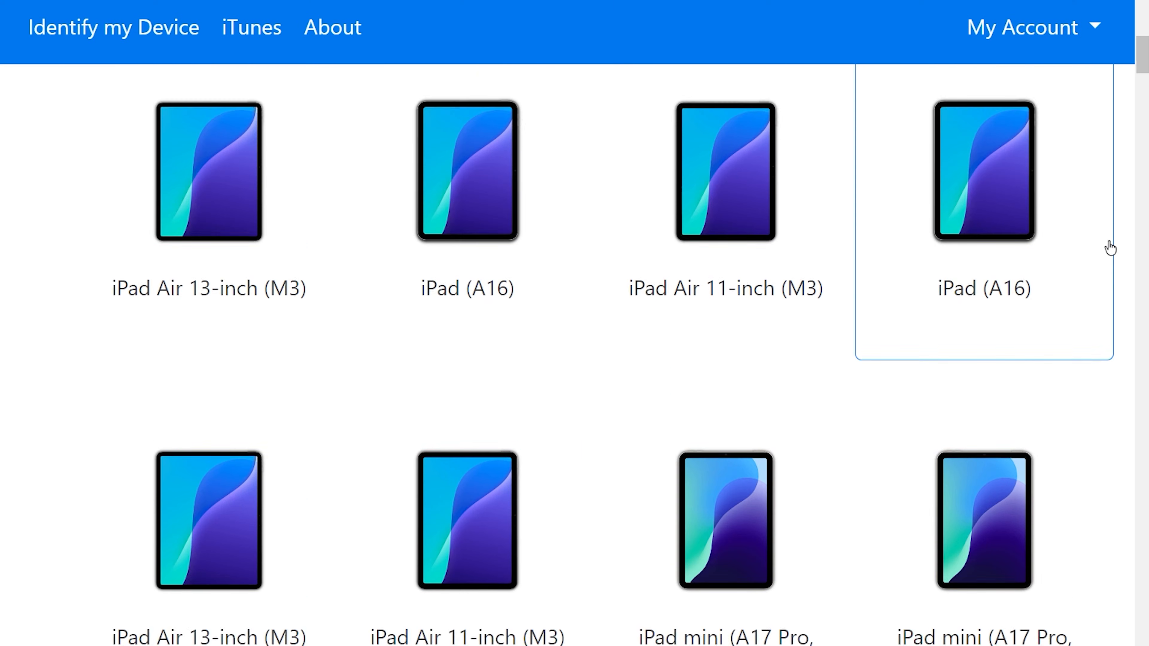
scroll(down, 3)
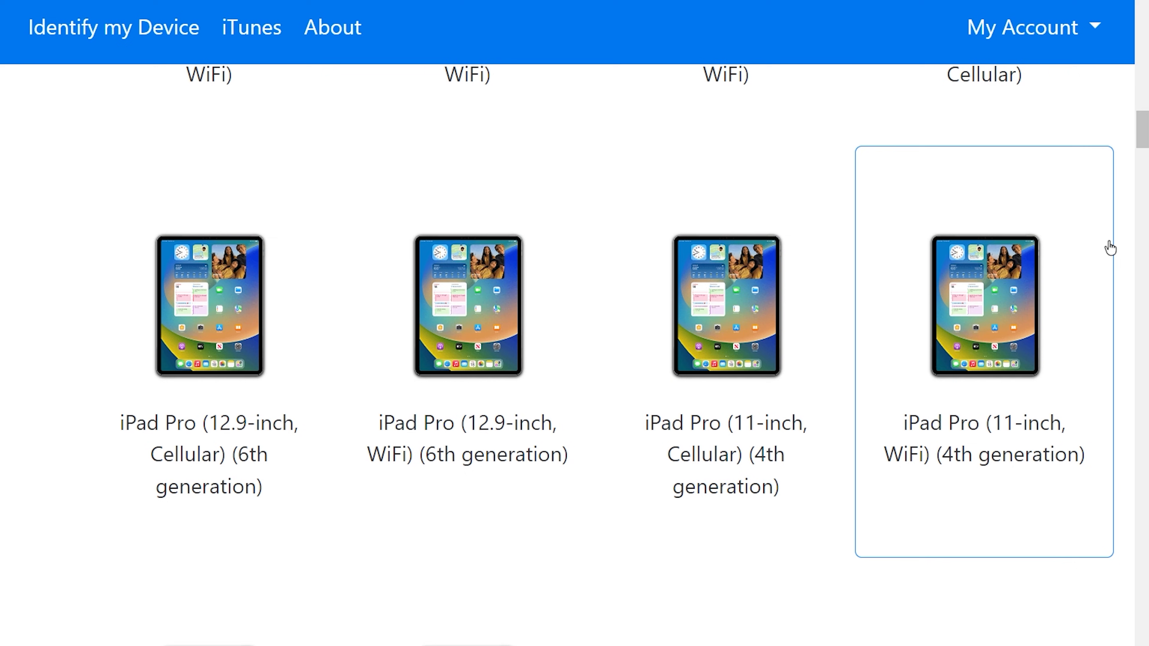
mouse_move(967, 339)
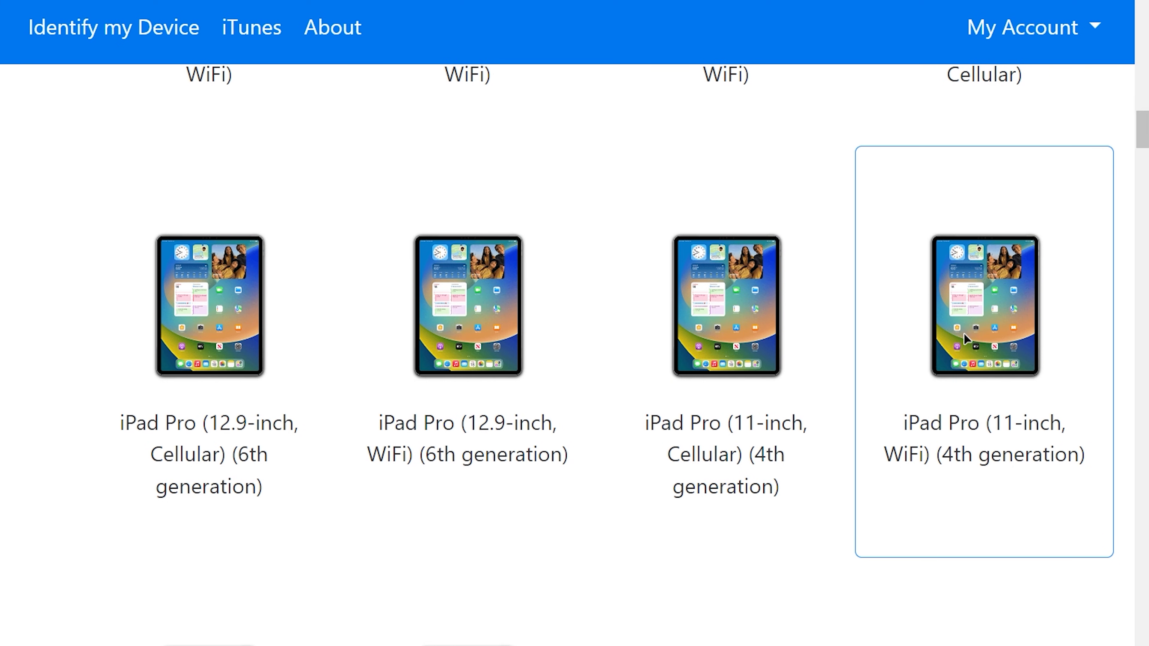
click(983, 306)
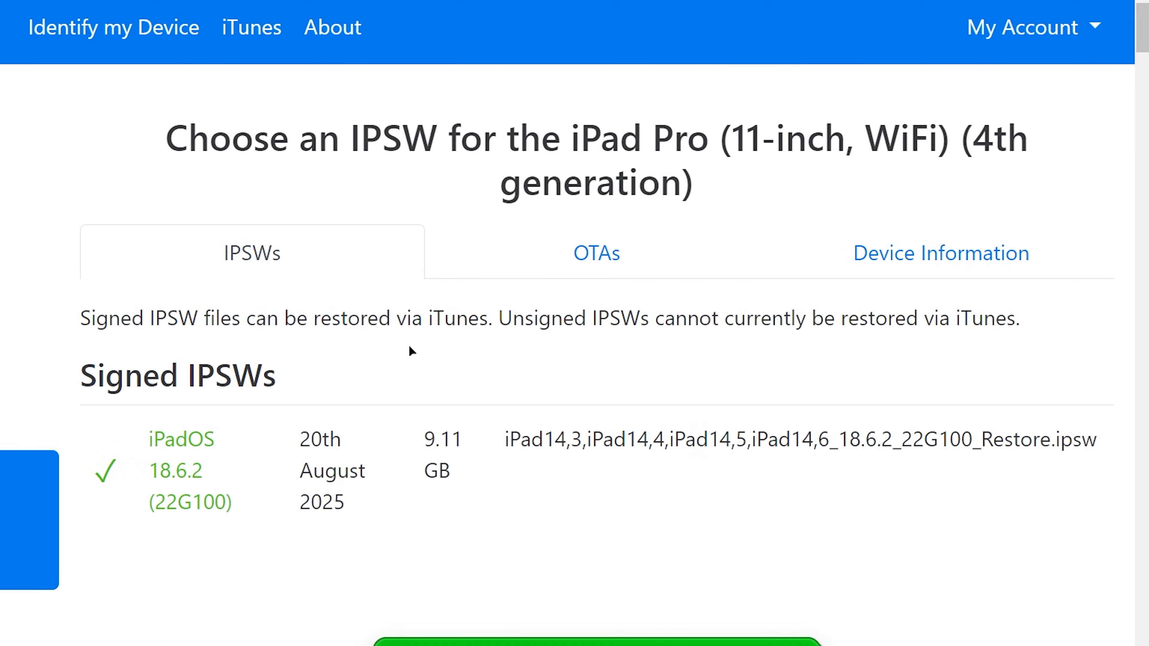
click(940, 252)
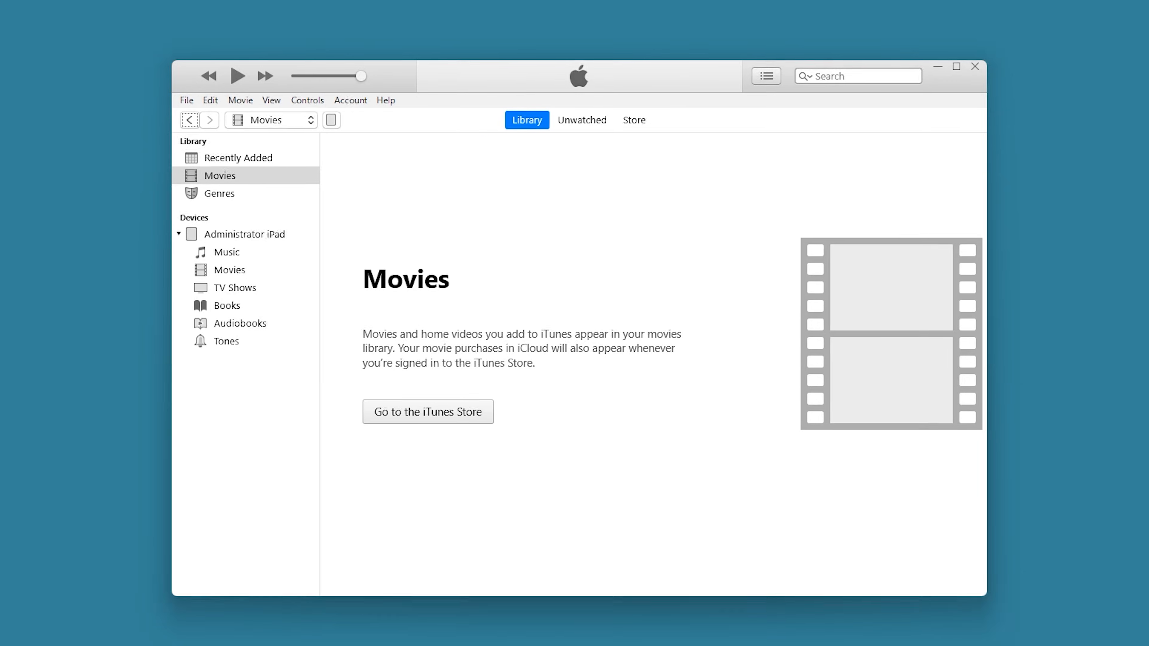
Restore the iPad in iTunes using the downloaded iPadOS 18.6.2 IPSW file.
click(247, 234)
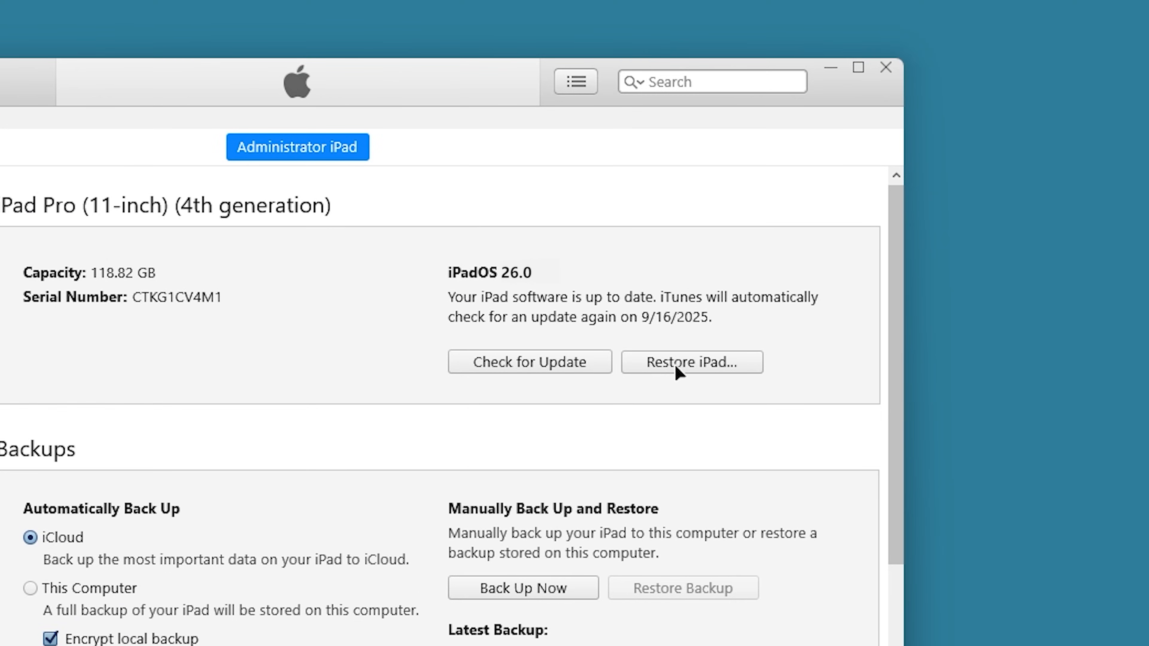
click(689, 361)
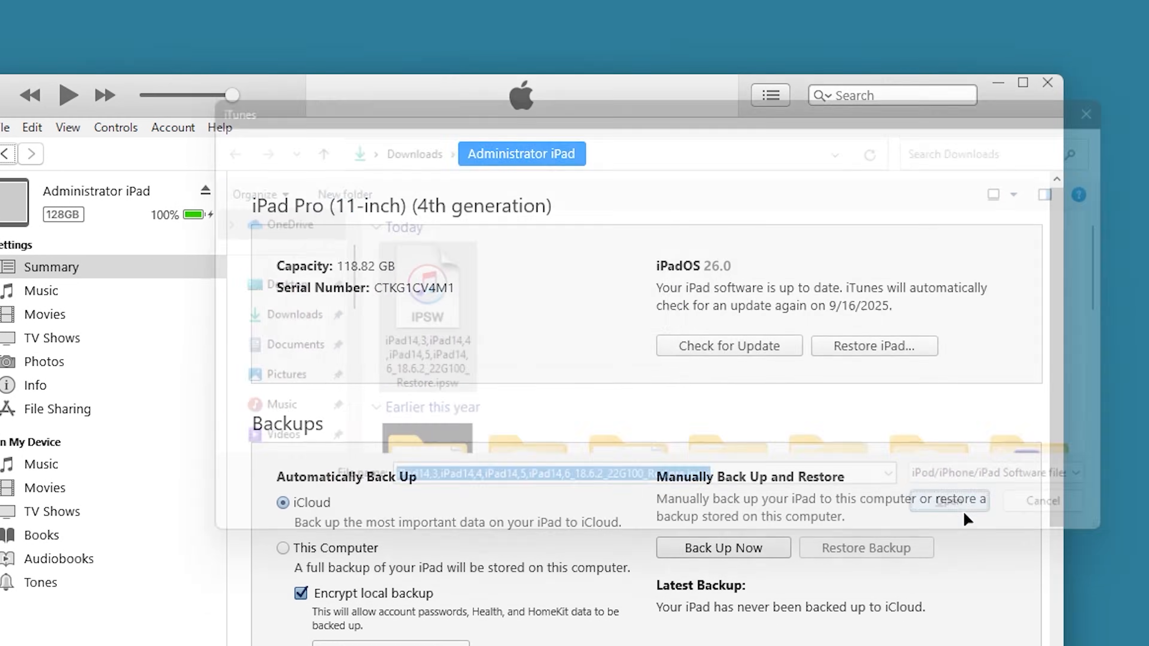
click(947, 506)
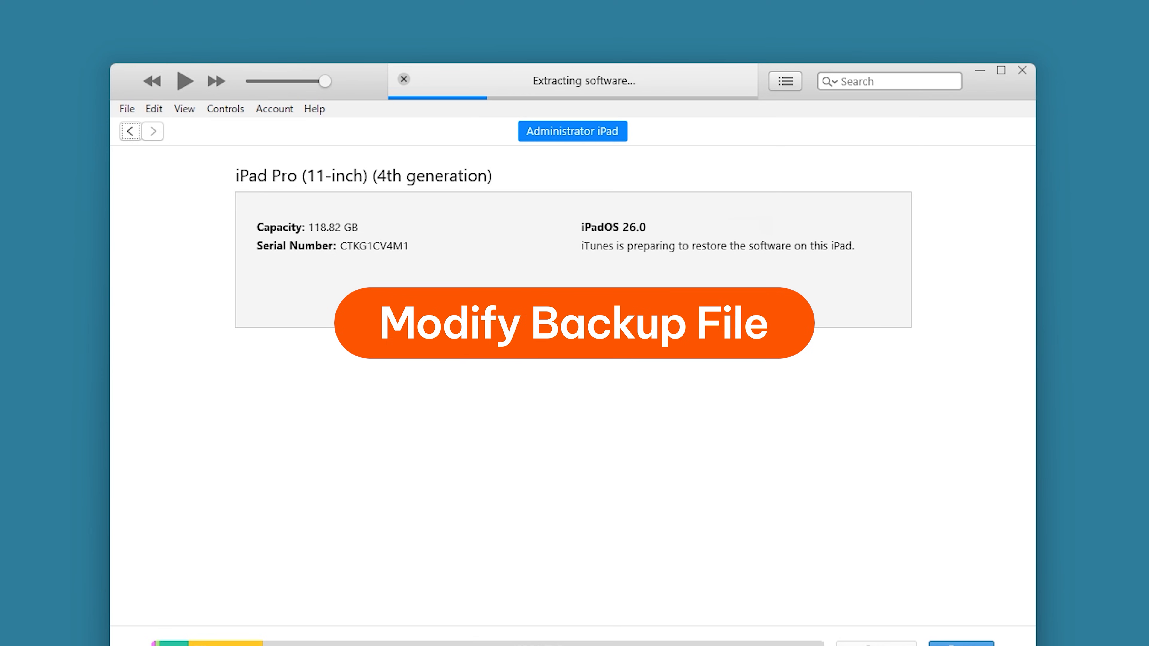
key(Win+r)
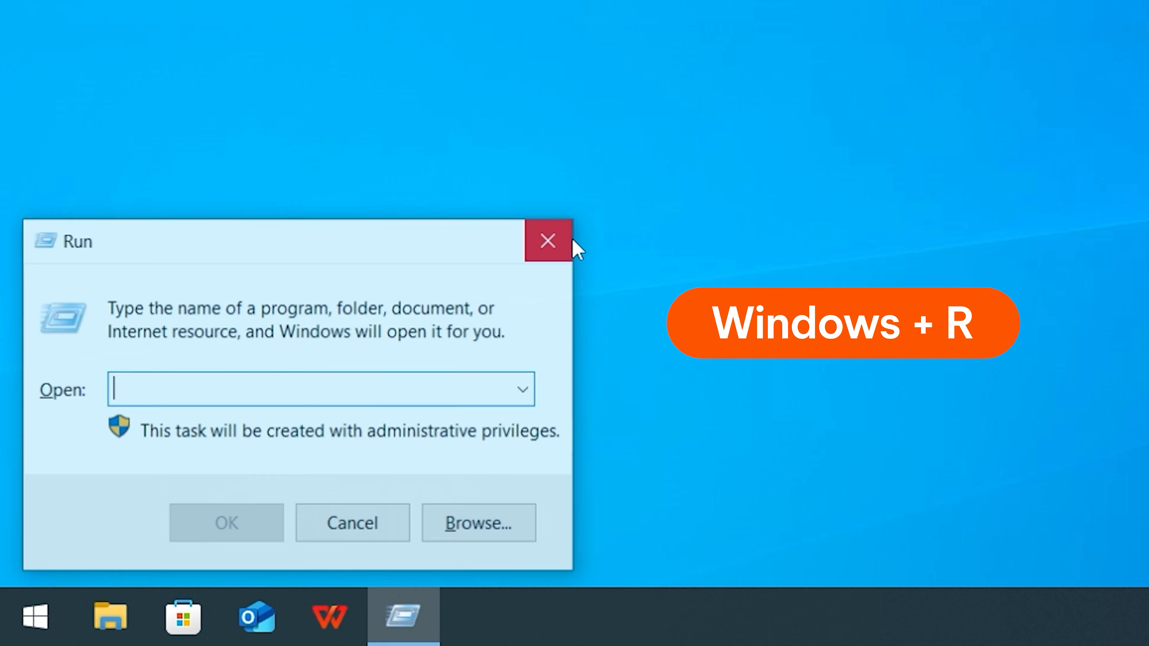
Open the %appdata% folder via the Windows Run box.
text(%)
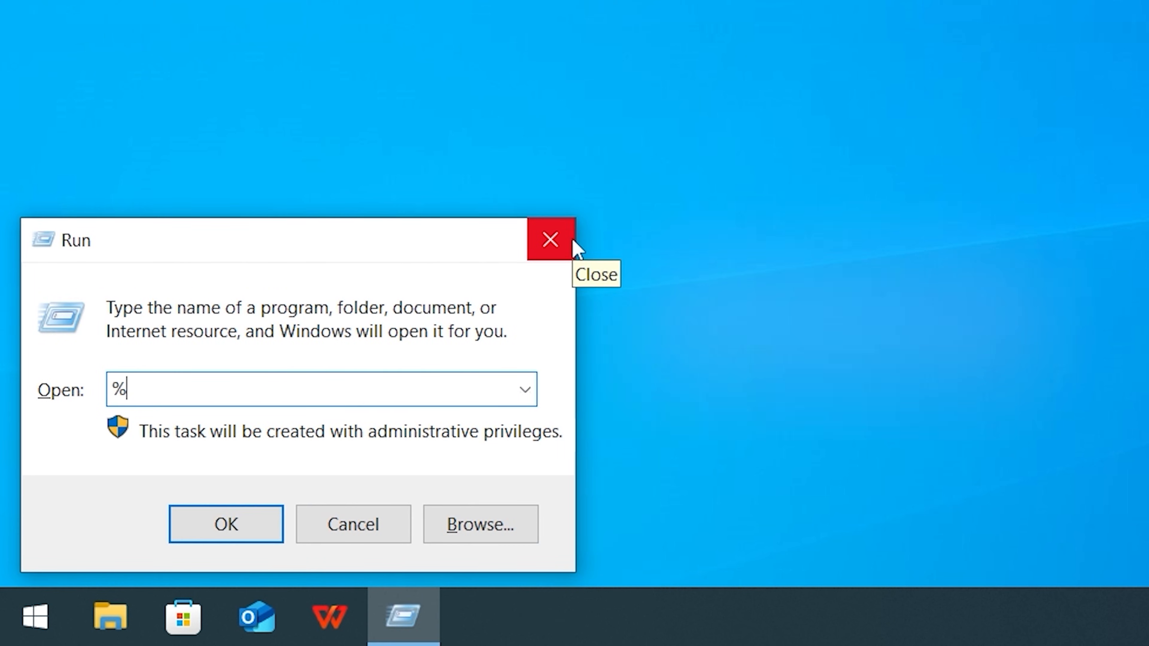
text(appda)
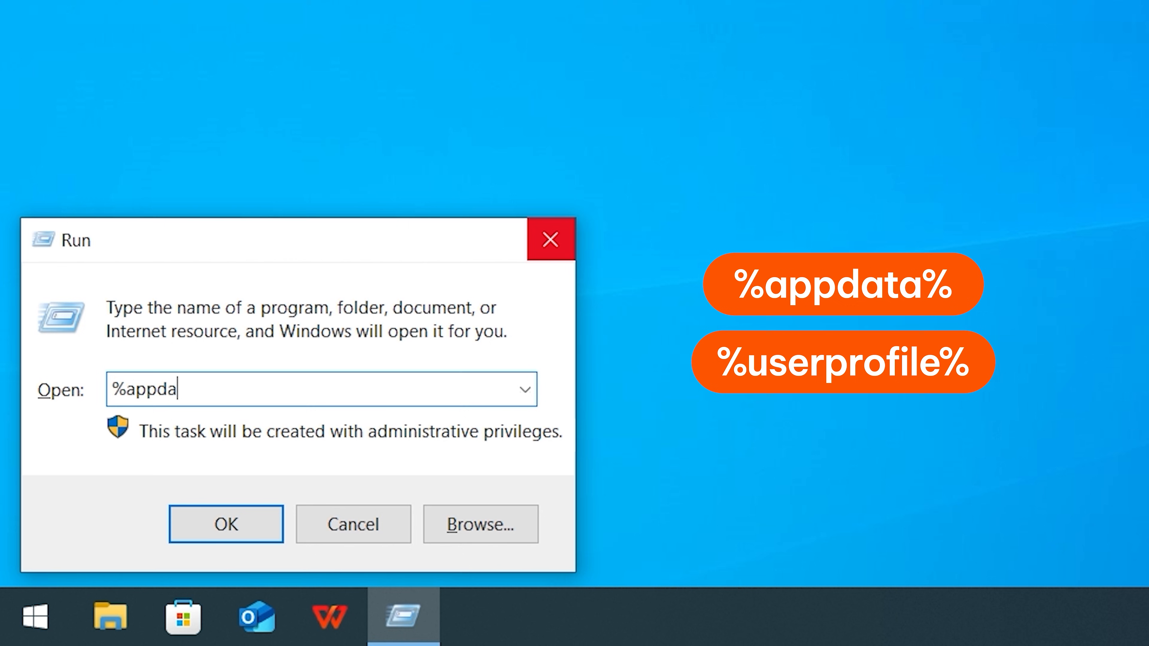
click(225, 524)
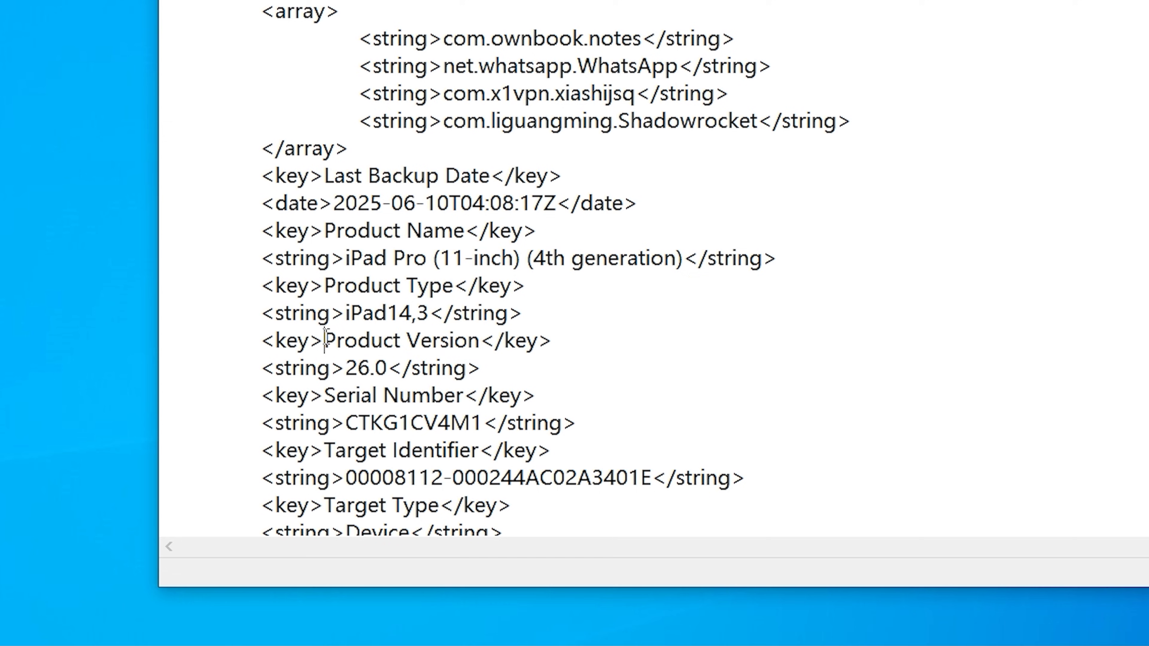
Set the backup's Product Version in Info.plist to 18.6 and save it.
text(18.6)
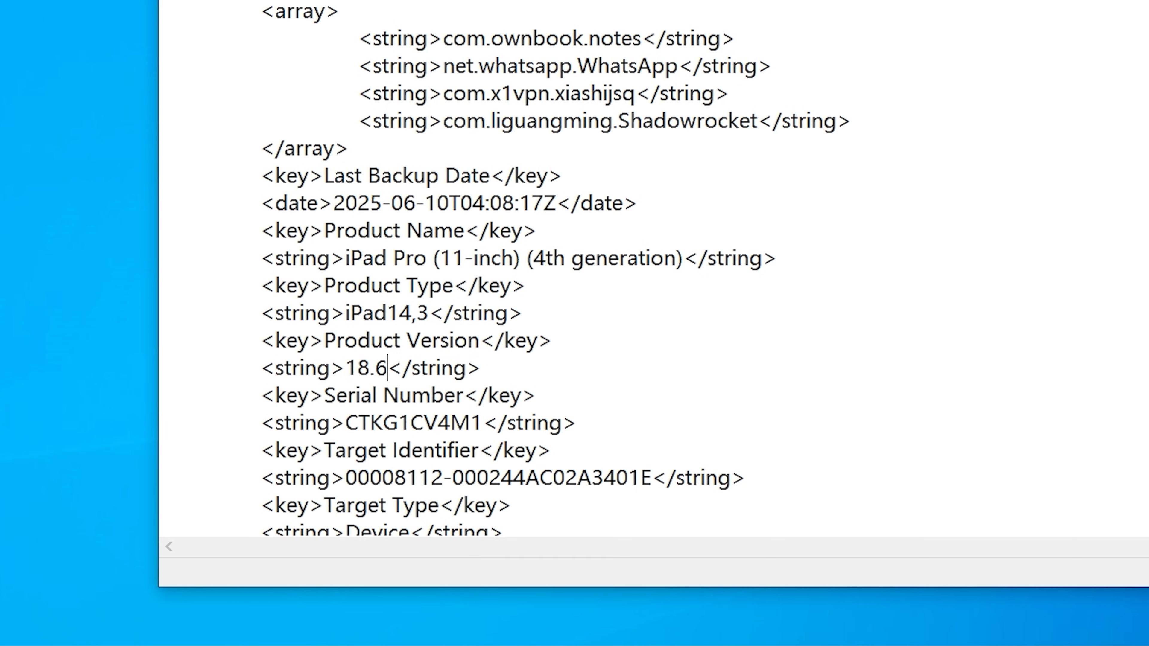
click(180, 82)
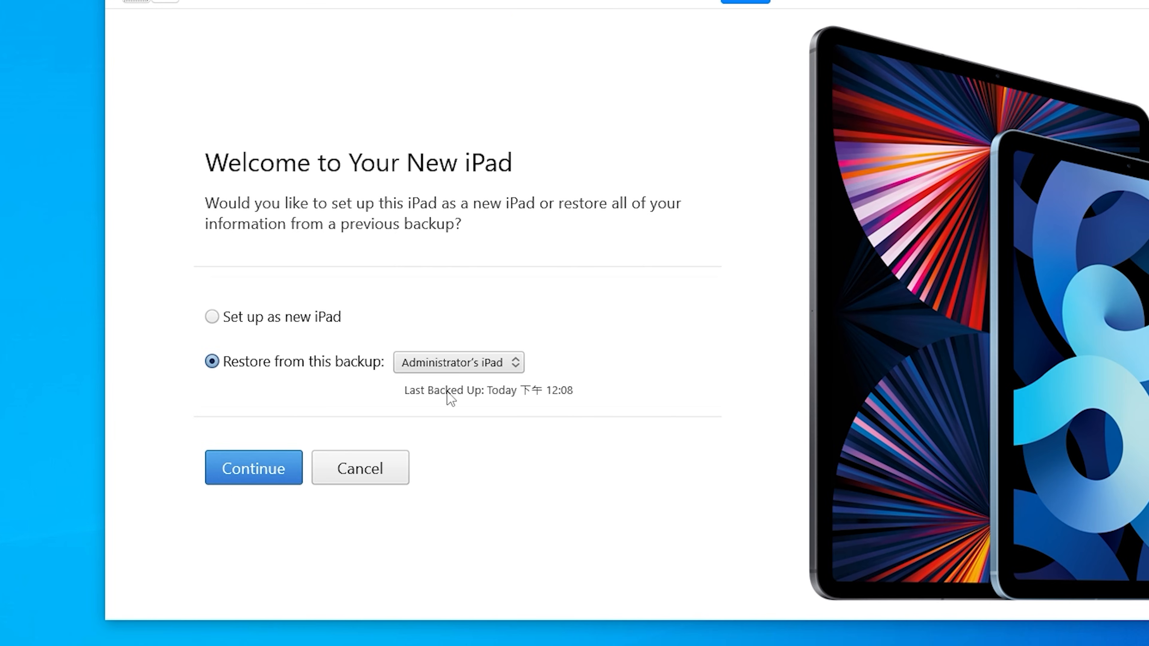
click(457, 362)
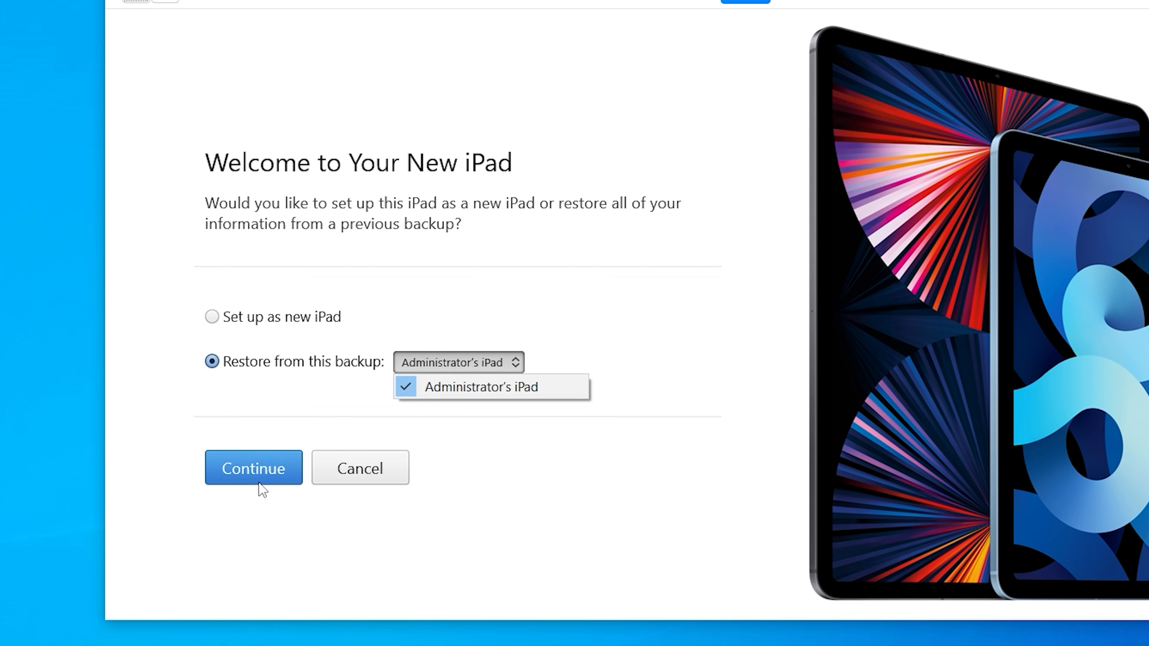
click(254, 468)
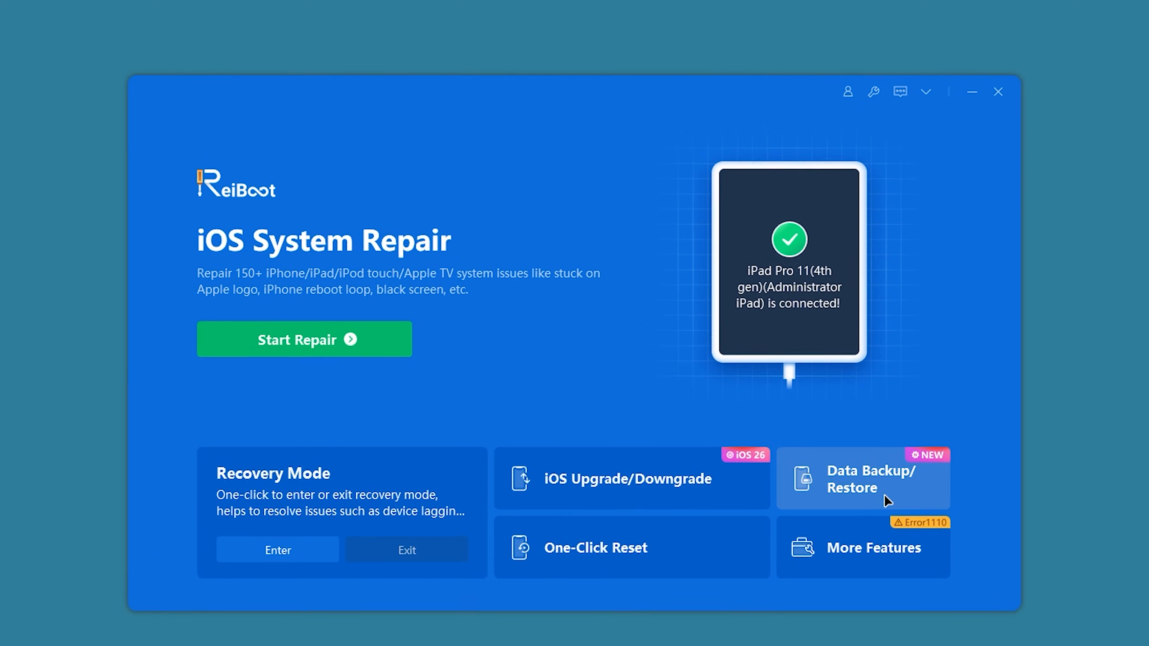
Back up the iPad Pro's data with ReiBoot's Data Backup to G:\Tenorshare\TS_BackupFile.
click(862, 477)
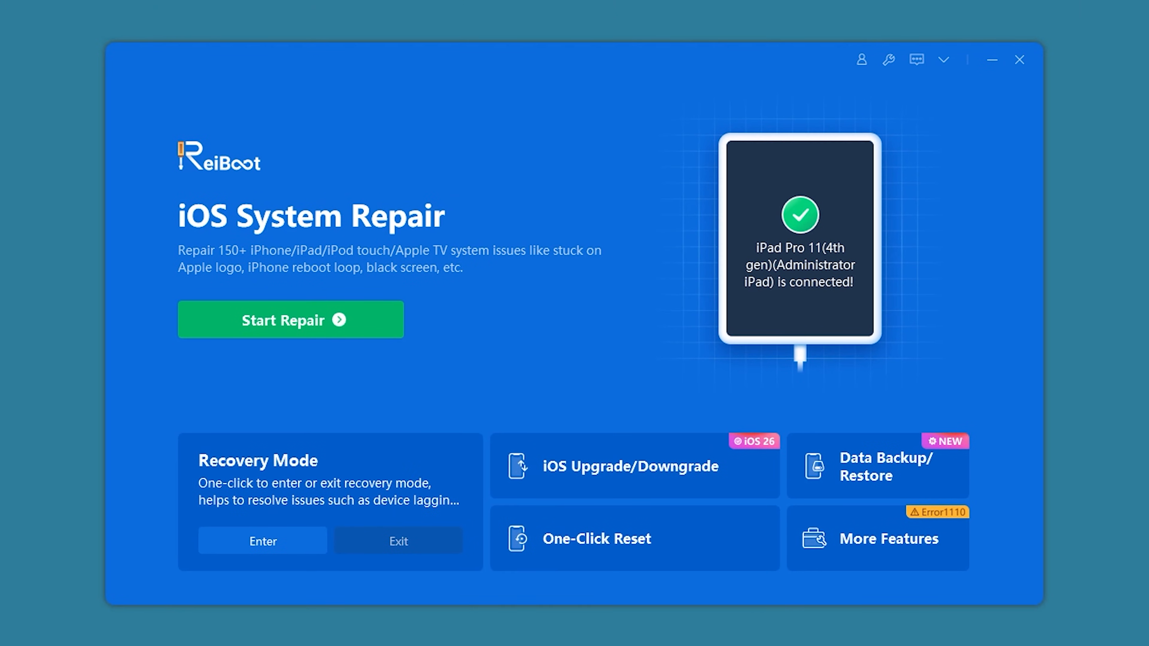
click(877, 464)
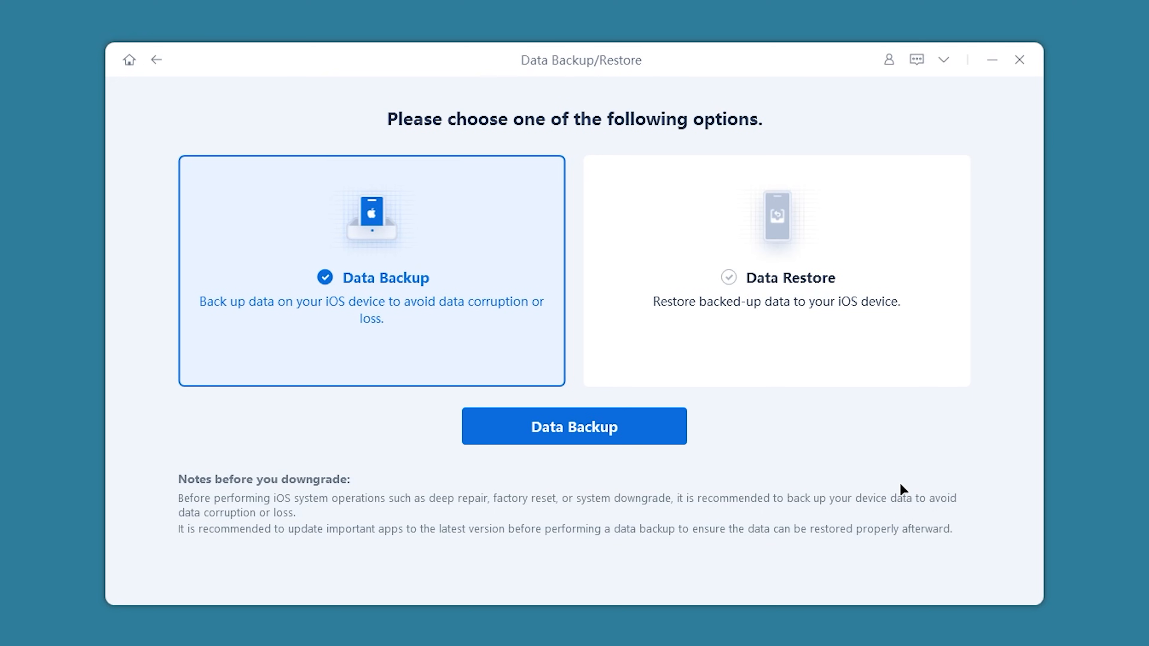
mouse_move(574, 426)
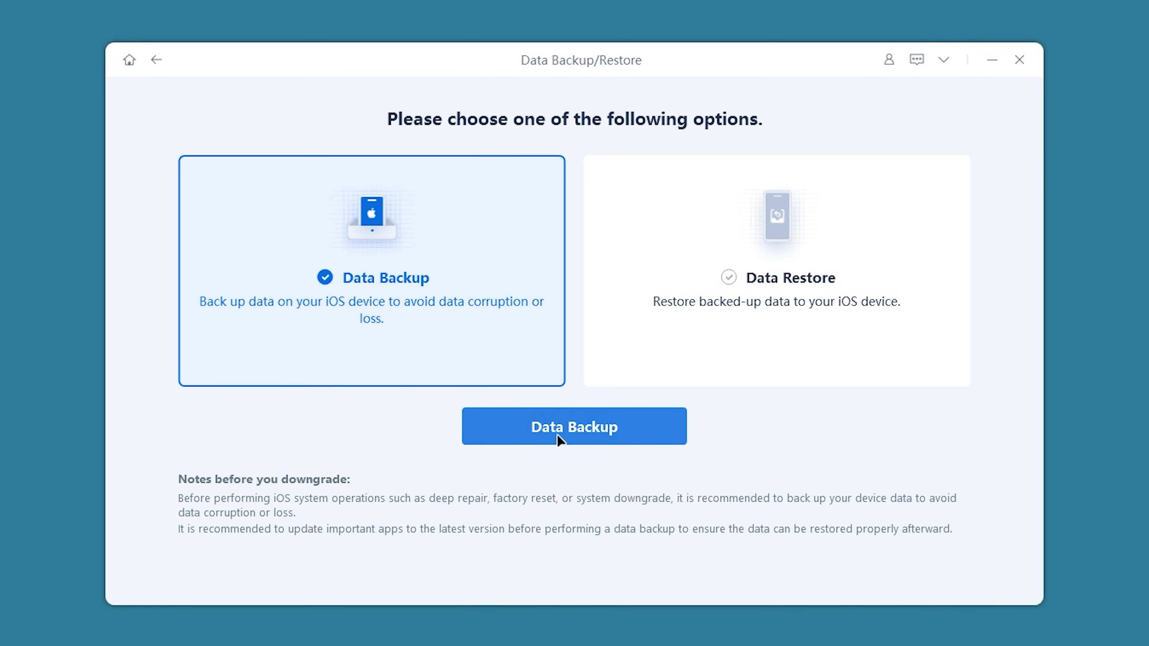
click(573, 426)
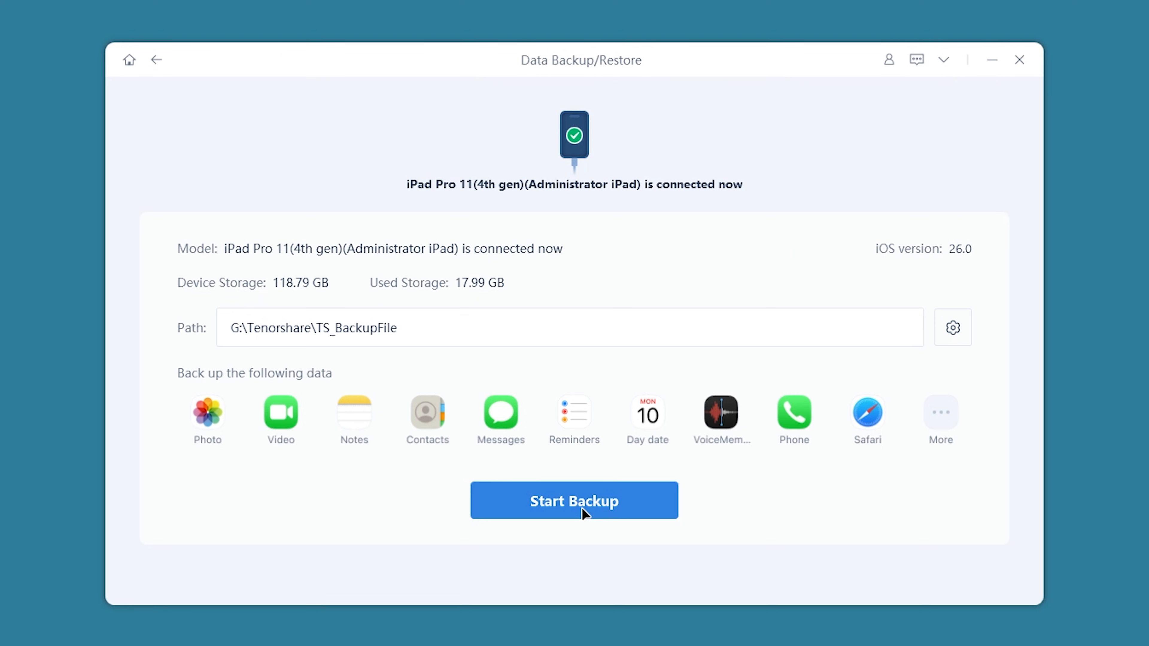
click(573, 500)
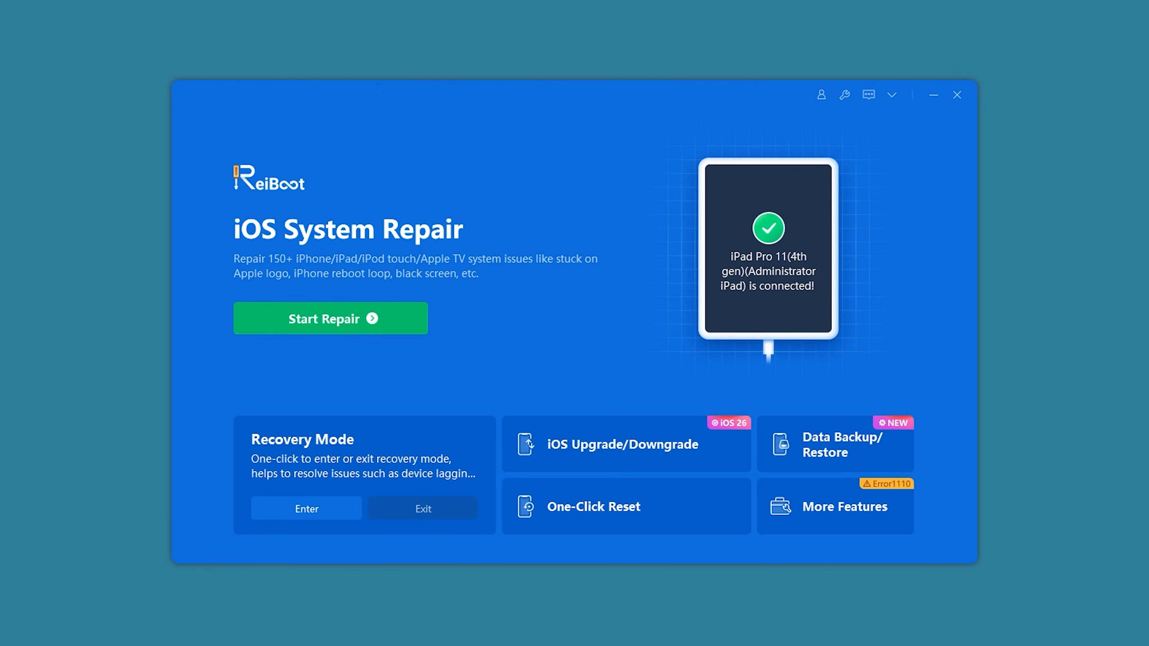
Choose ReiBoot's Downgrade mode and download the iPadOS 18.6.2 firmware.
click(625, 444)
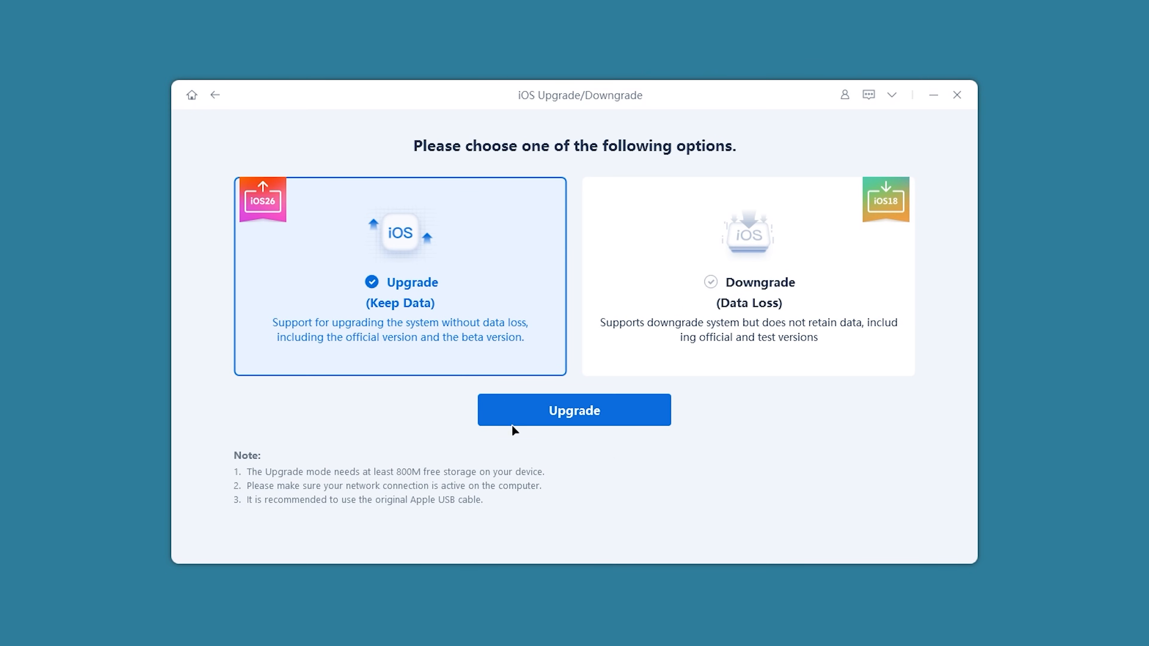
click(747, 293)
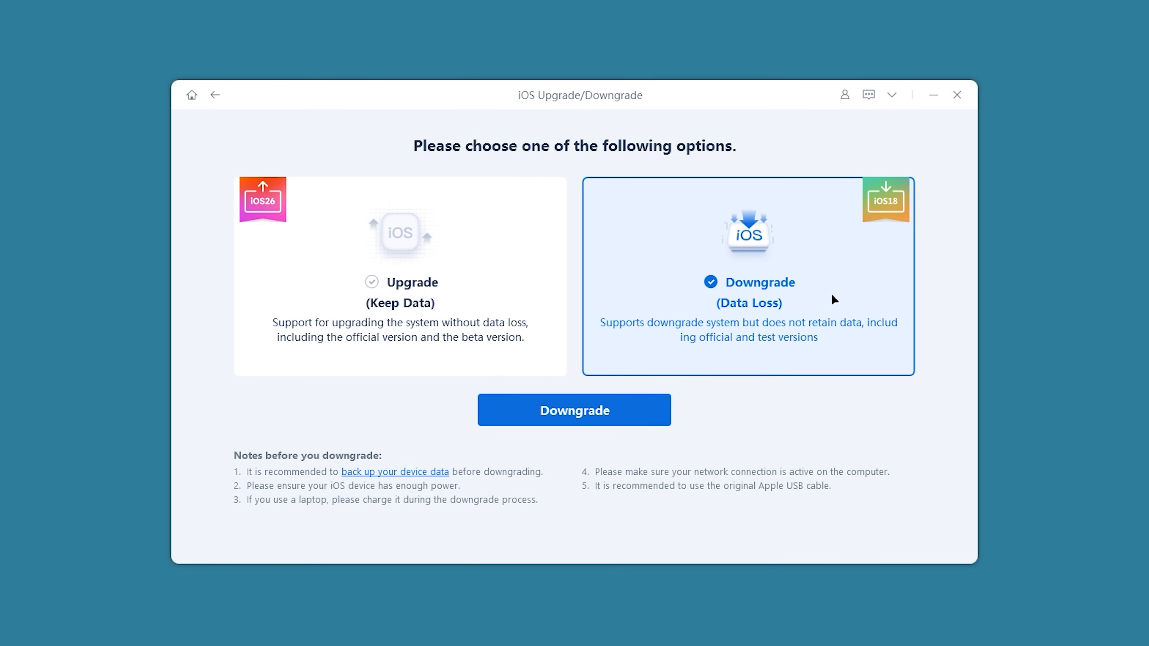
click(573, 409)
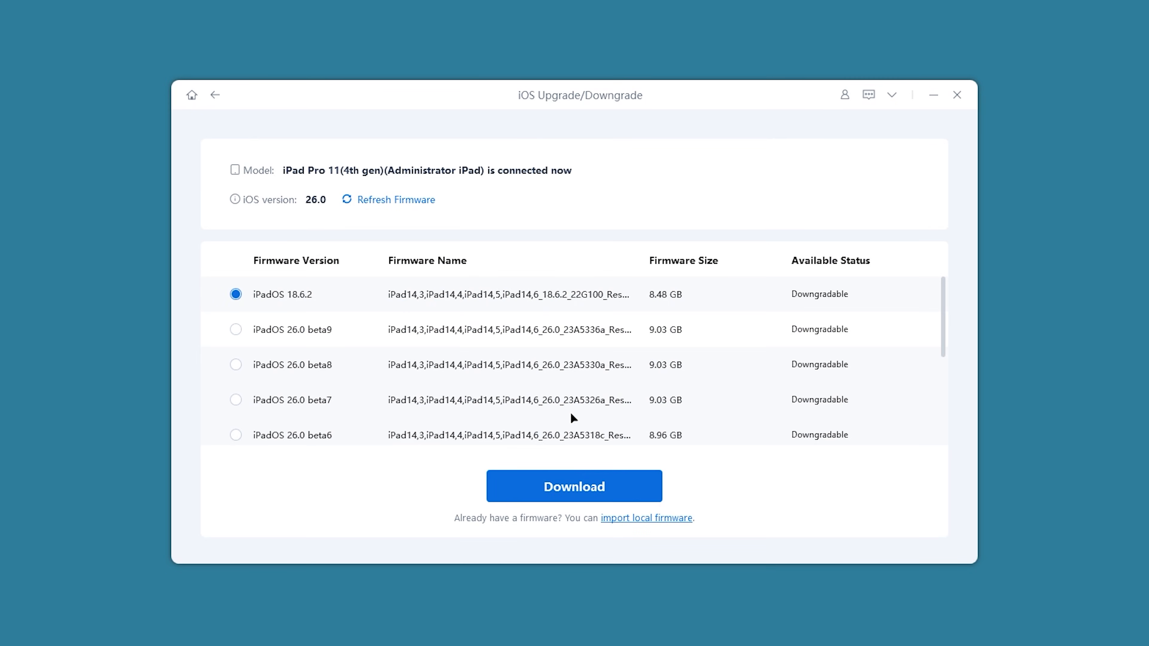
mouse_move(525, 169)
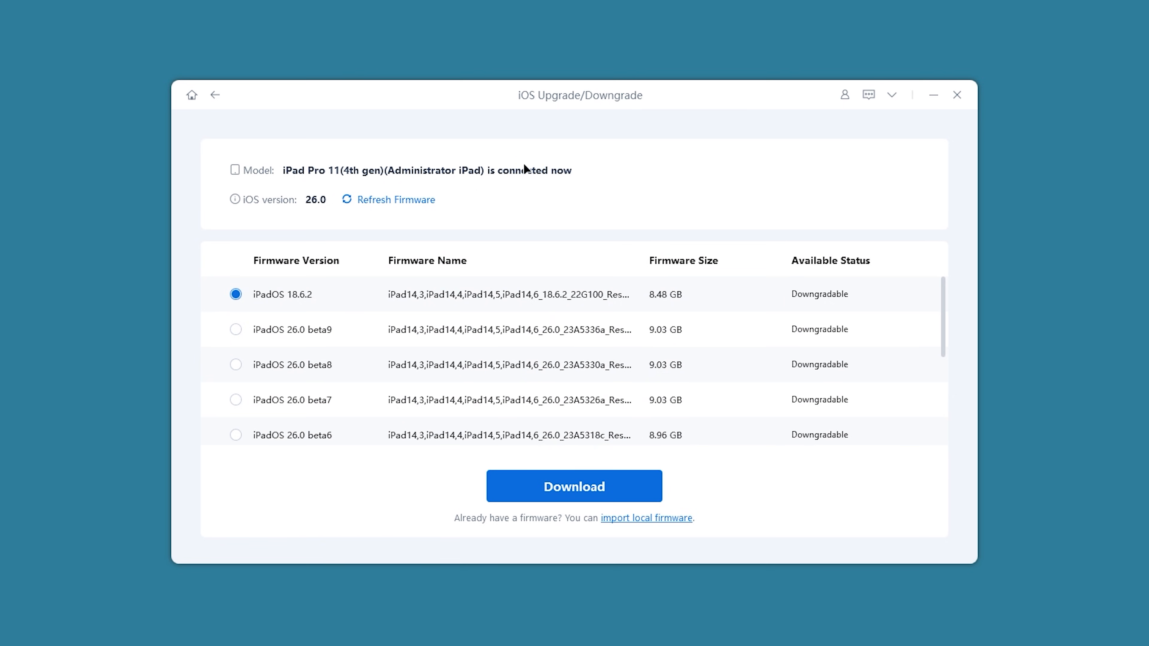
mouse_move(467, 219)
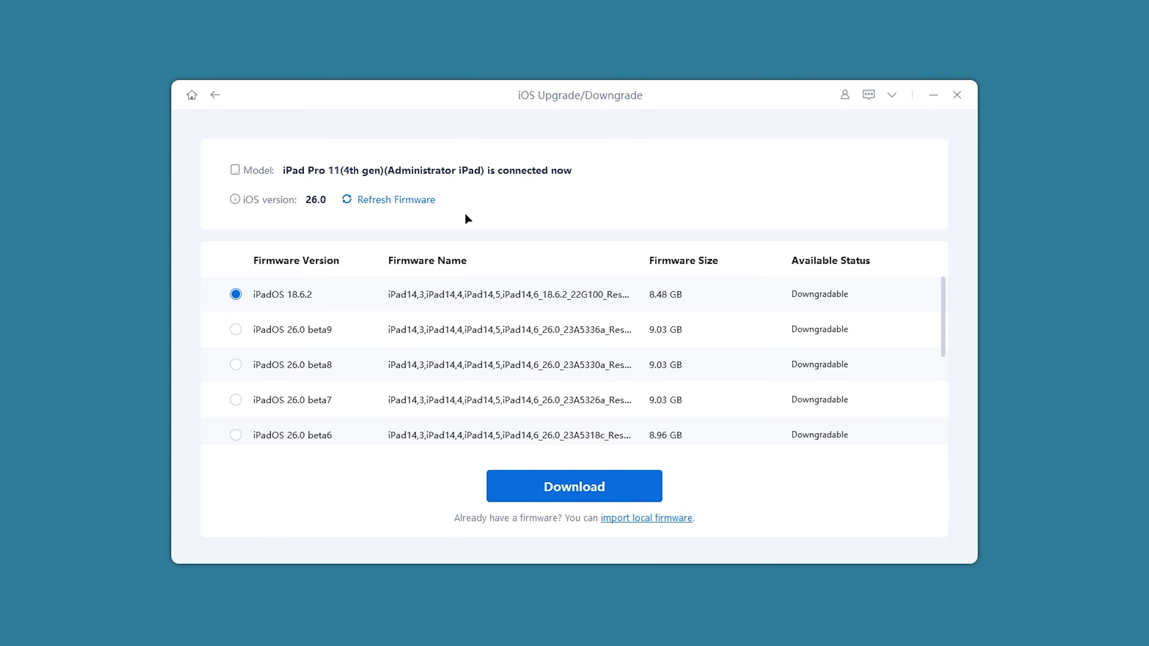
click(574, 486)
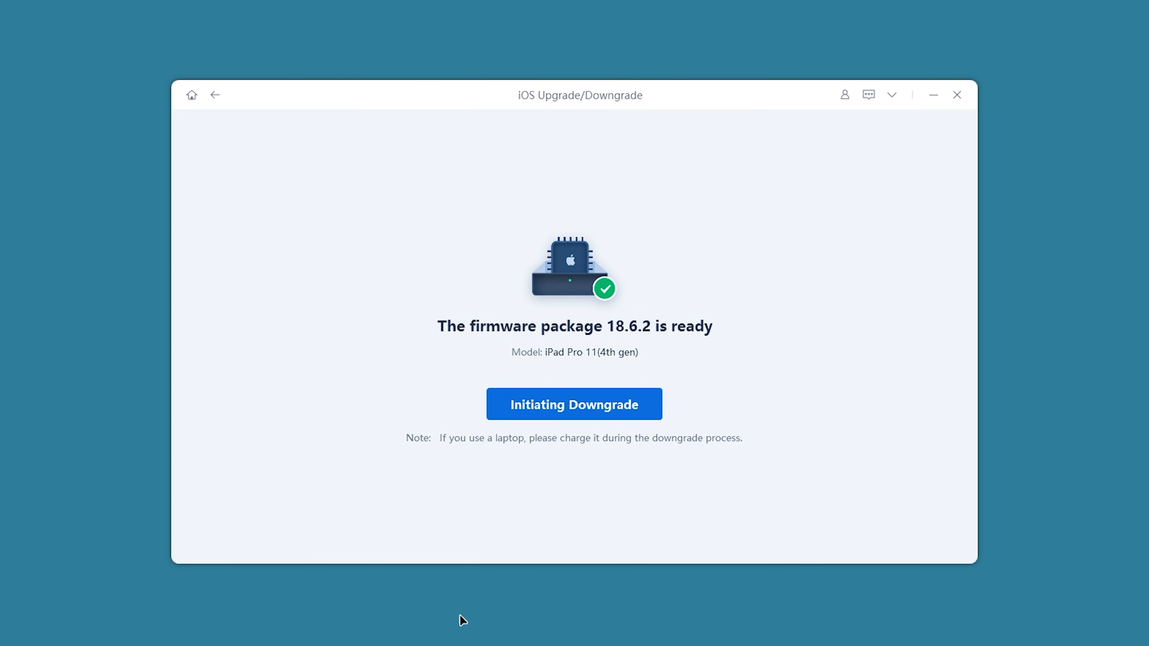
Start the downgrade to 18.6.2, accepting that all device data will be erased.
click(573, 404)
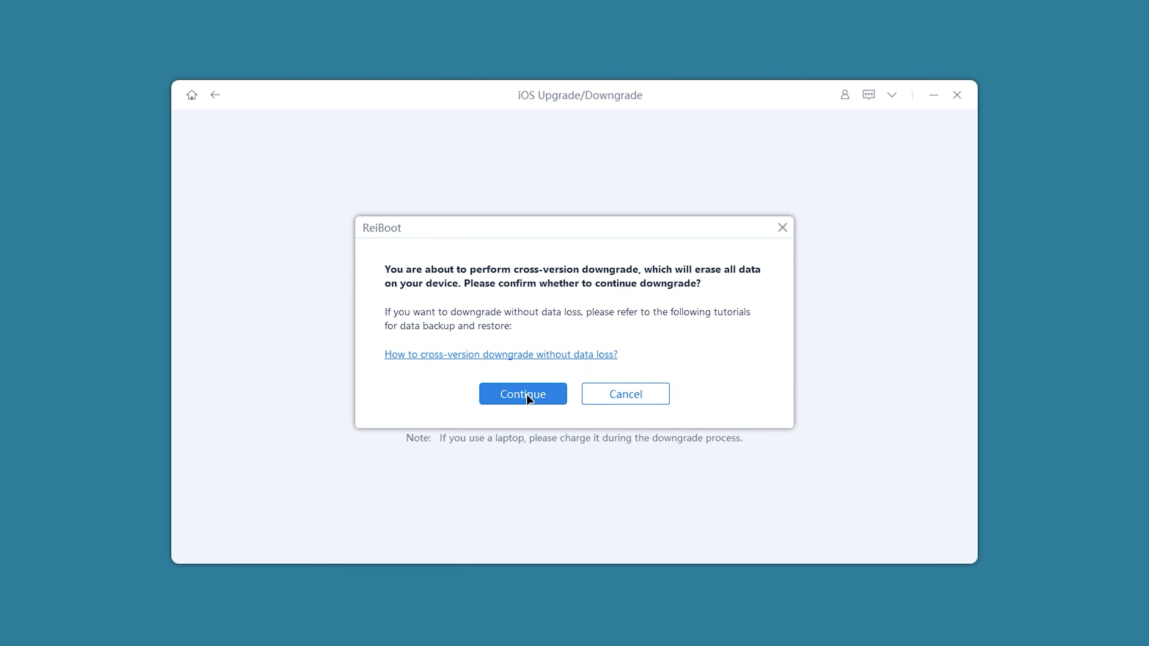
click(522, 393)
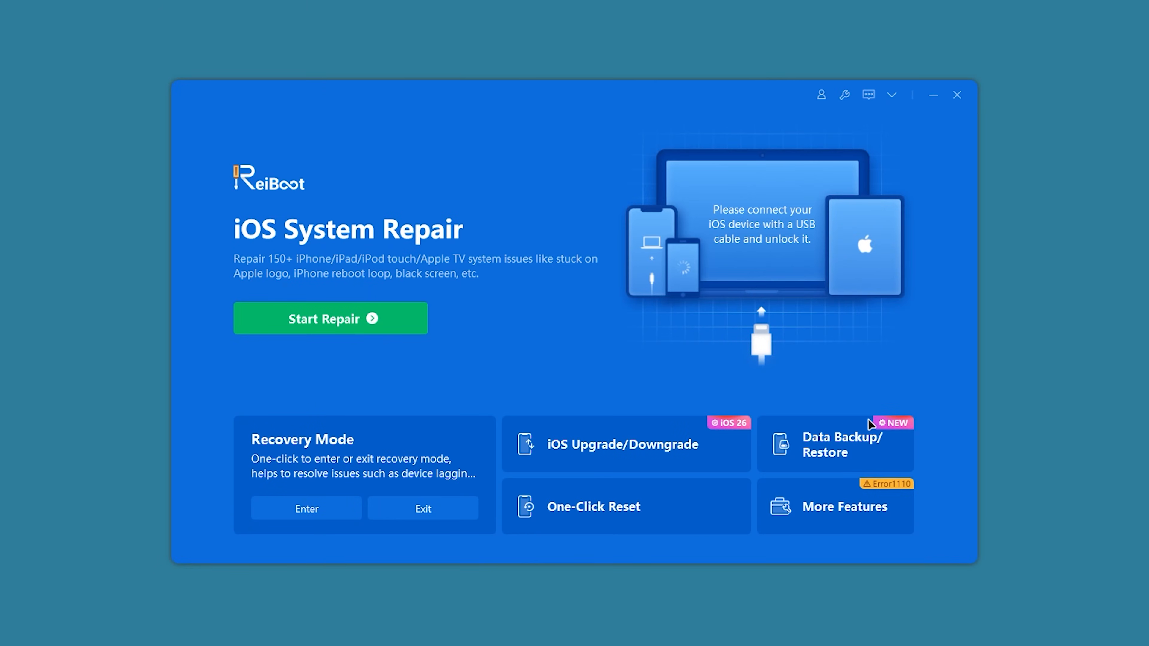
Restore the 2.81 GB Administrator iPad backup to the device via ReiBoot's Data Restore.
click(835, 443)
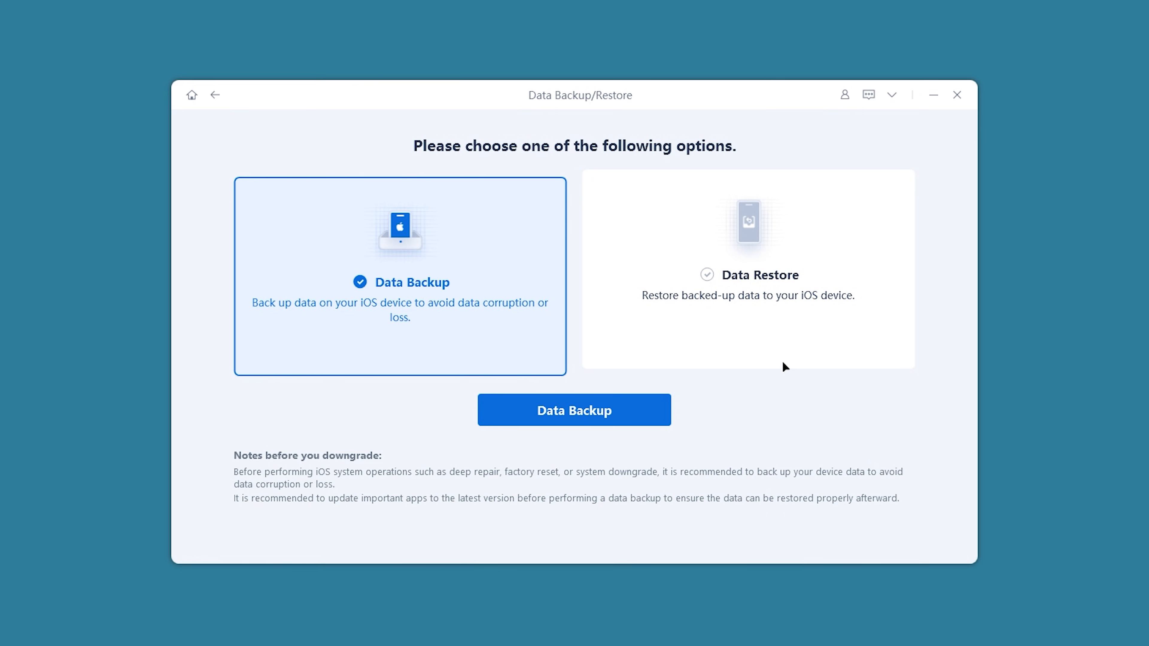
click(747, 275)
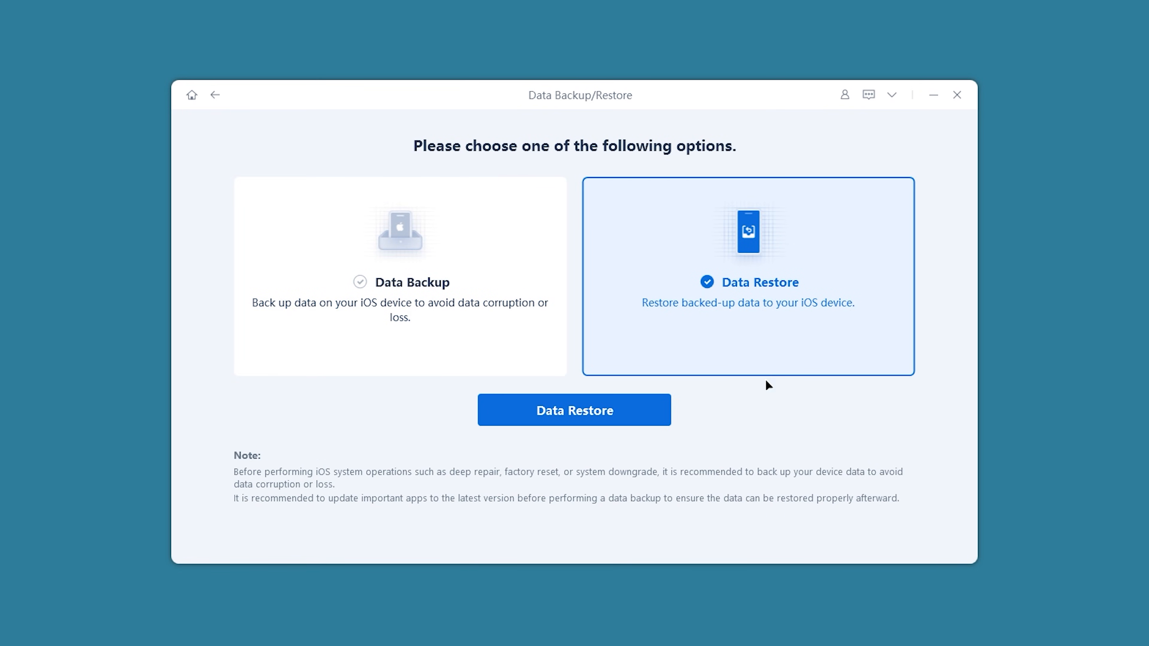
click(574, 409)
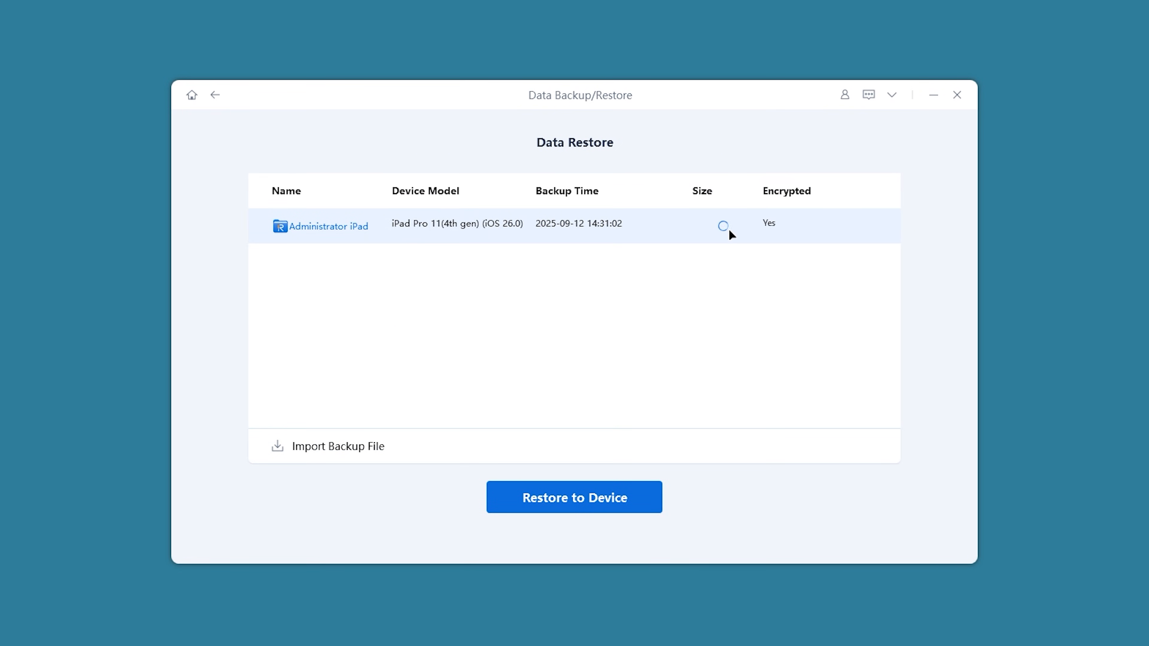
mouse_move(596, 254)
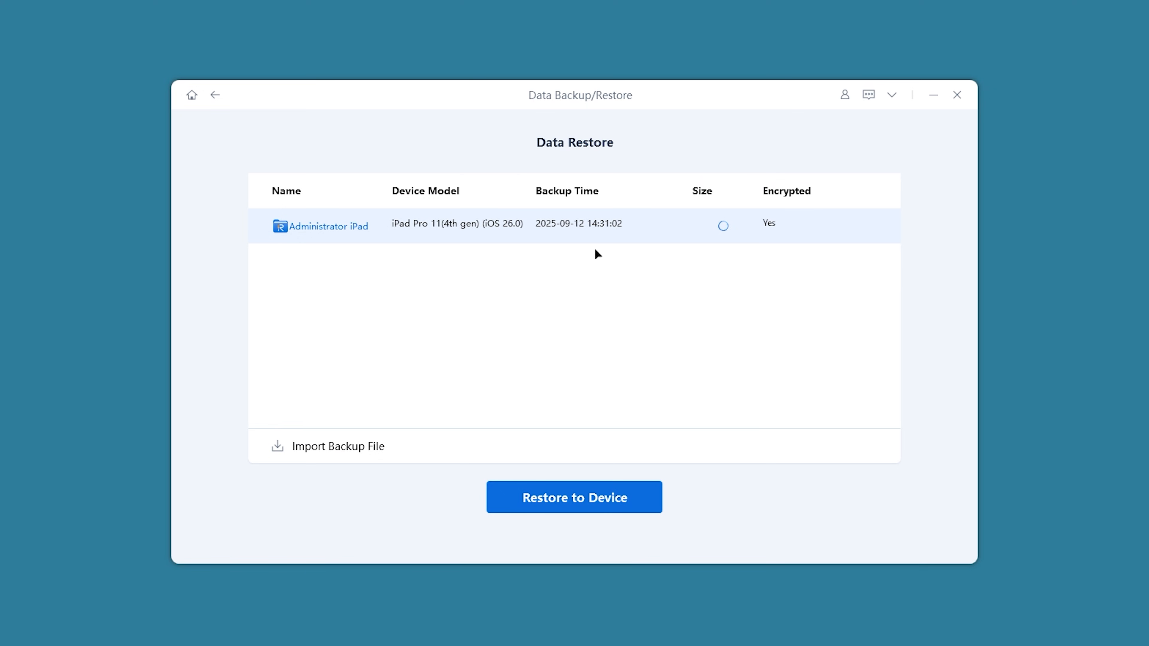
click(573, 497)
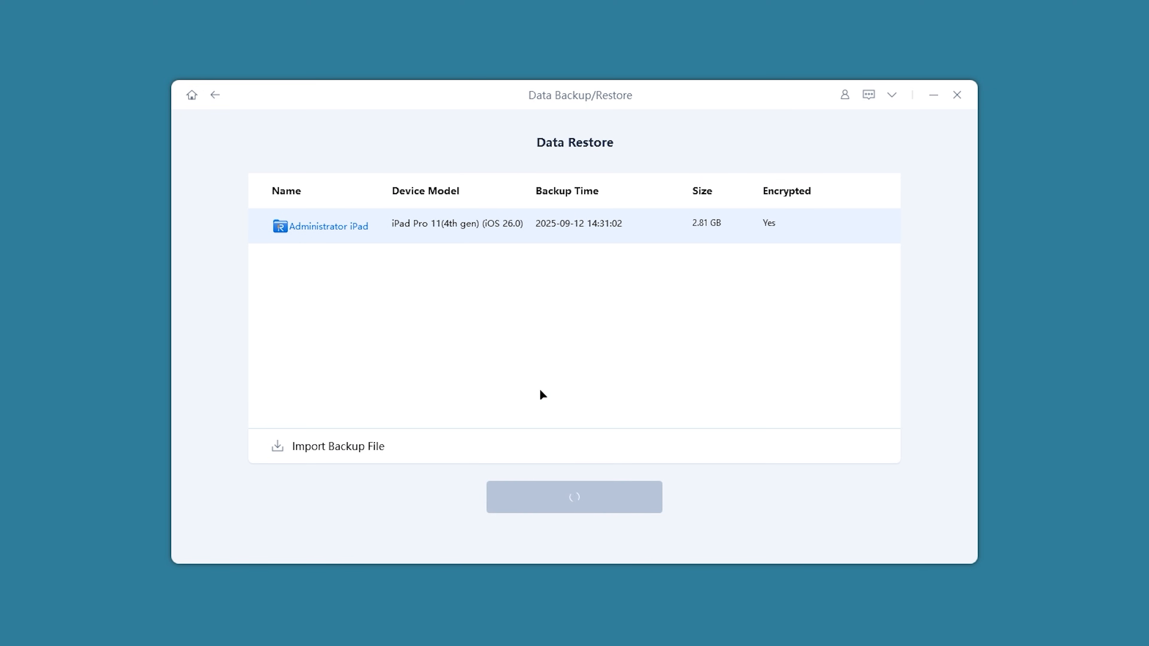
click(574, 497)
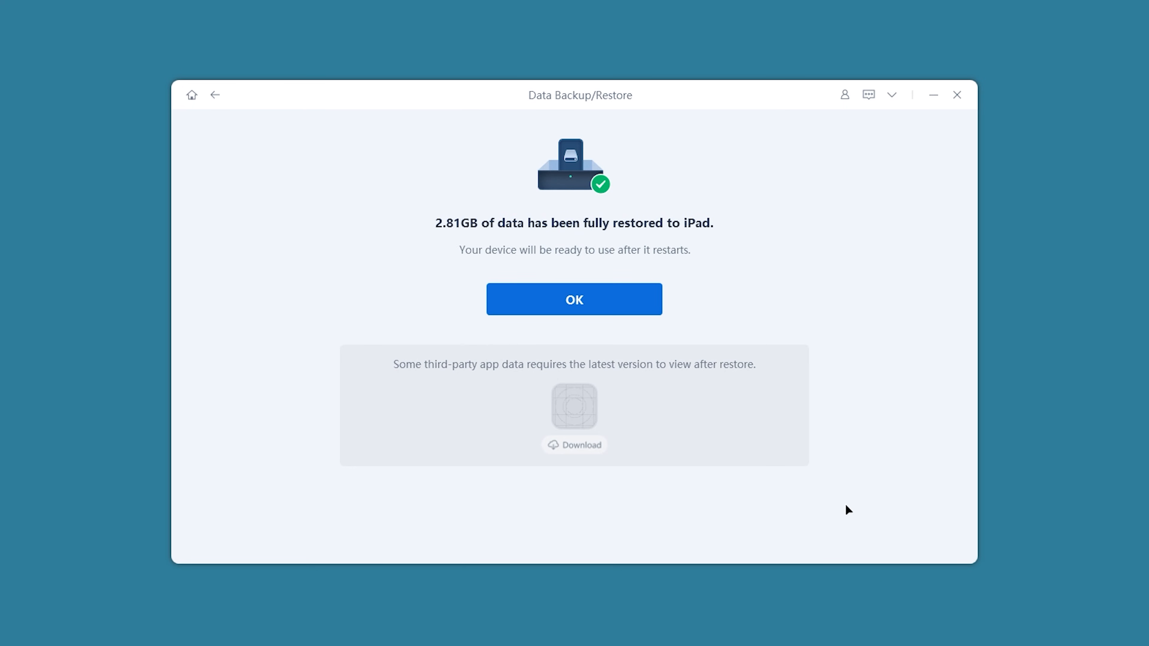
mouse_move(560, 428)
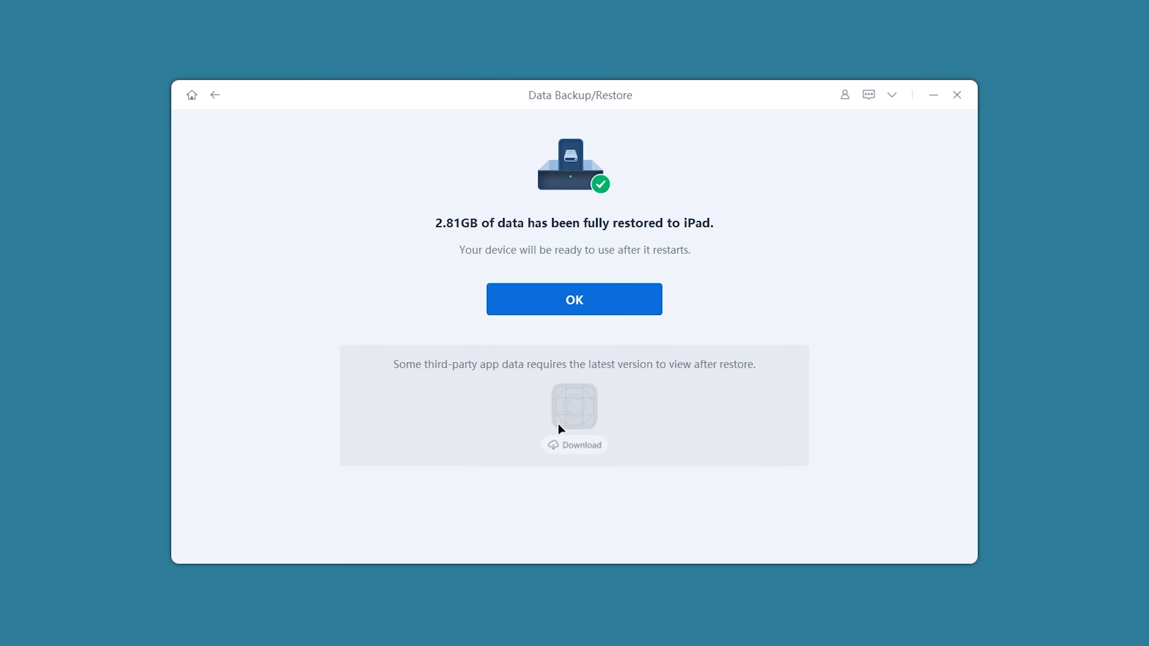